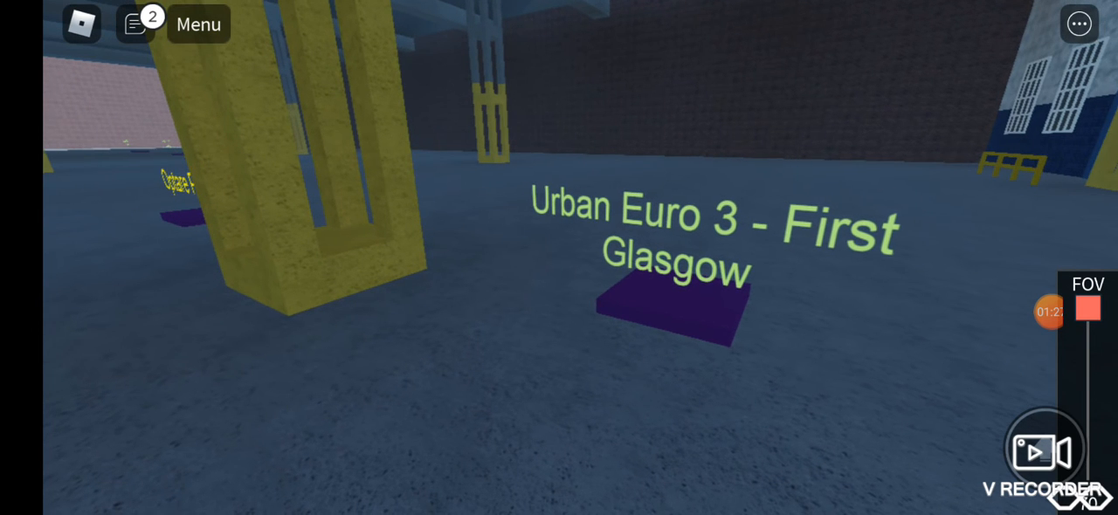
click(1046, 452)
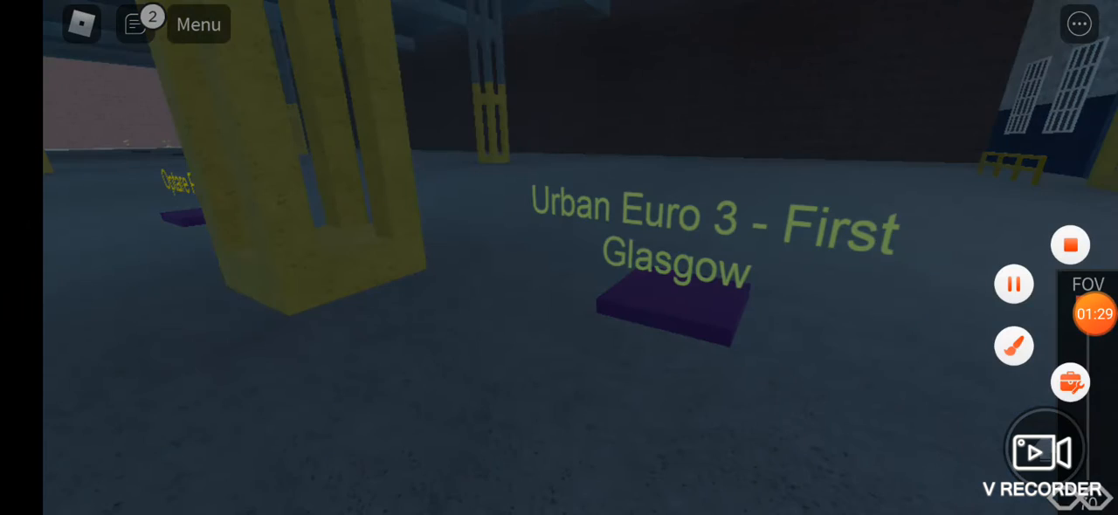